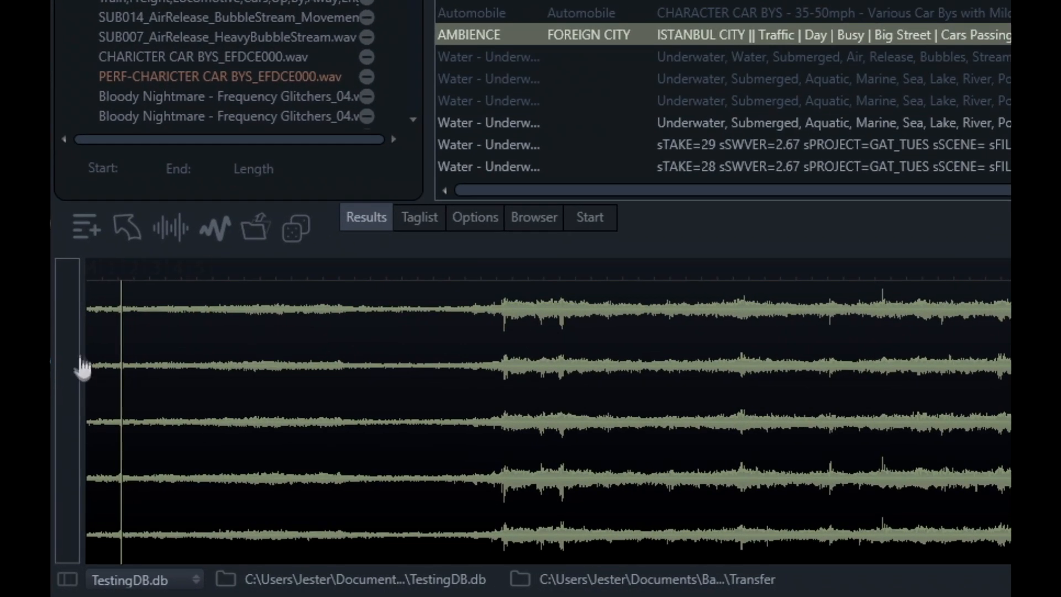
mouse_move(67, 352)
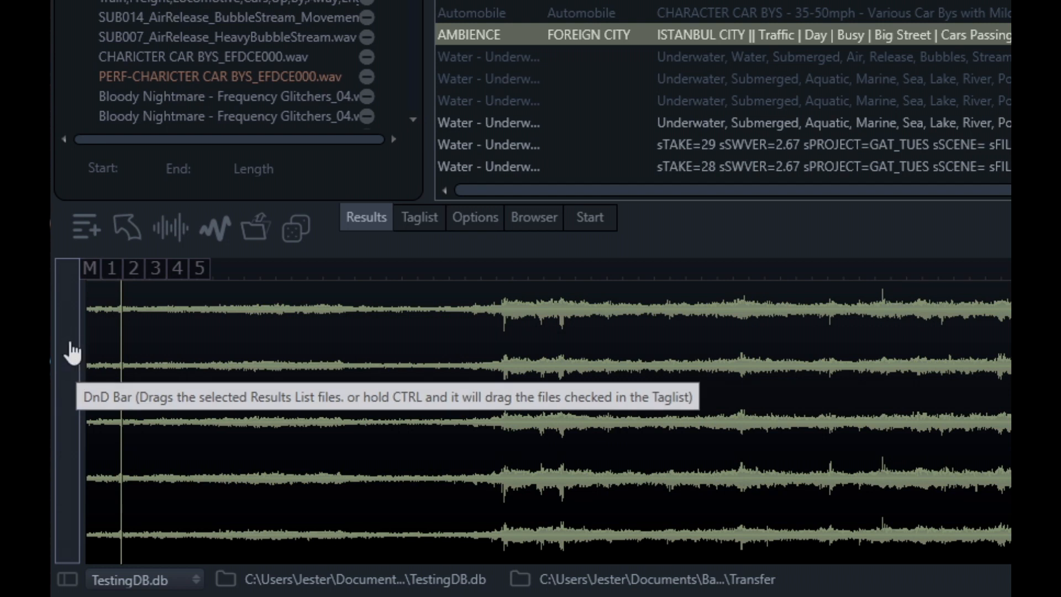
mouse_move(73, 279)
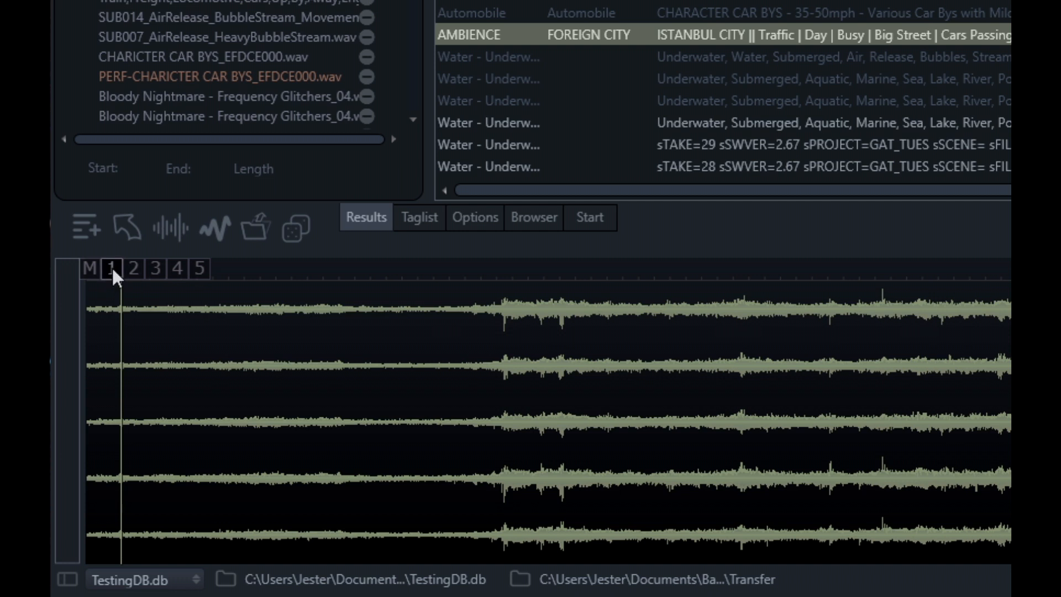
mouse_move(507, 396)
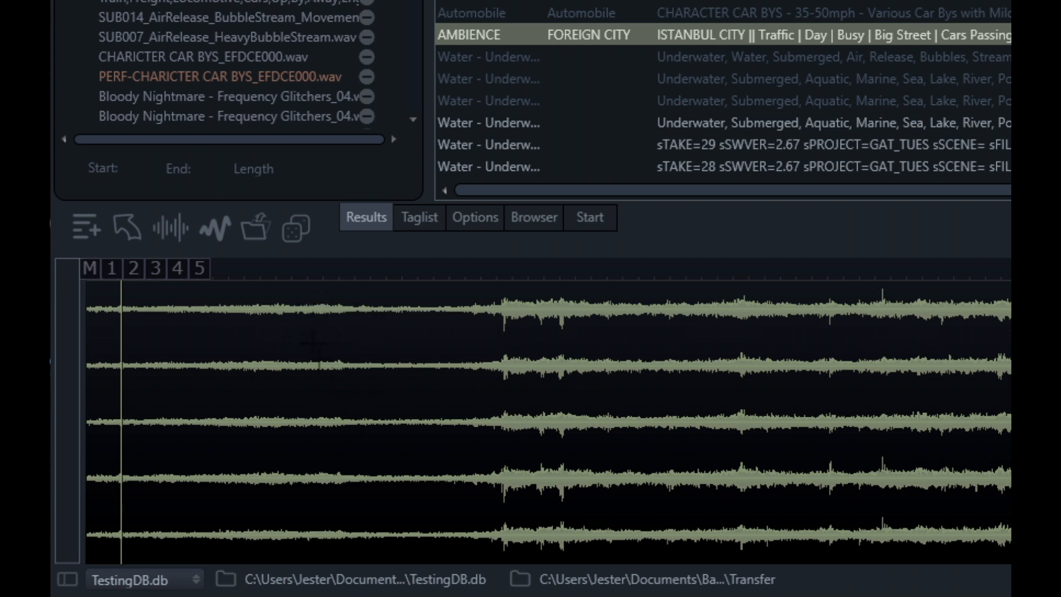
mouse_move(819, 423)
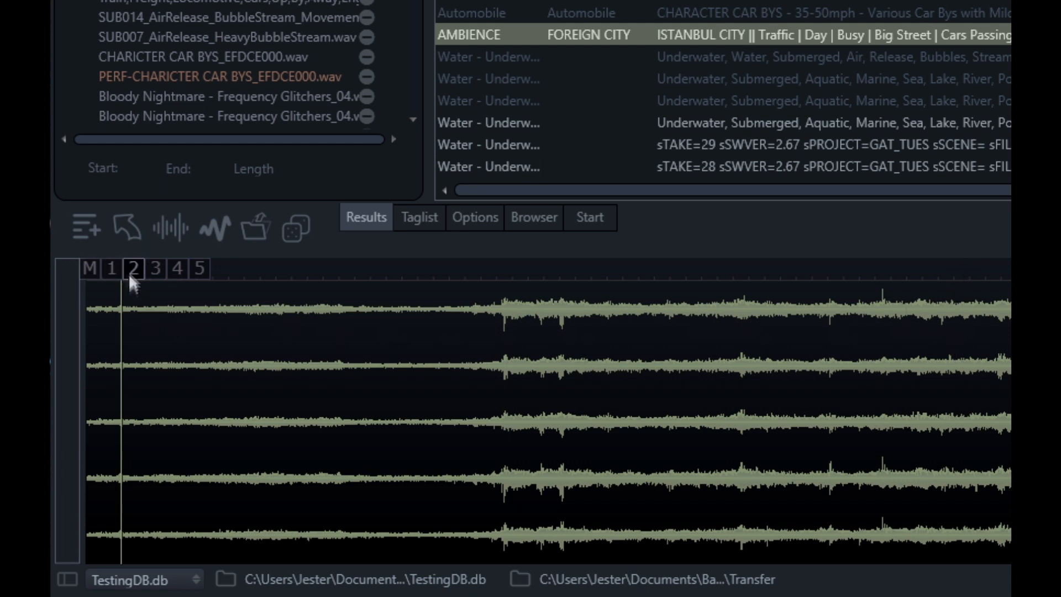
Solo channel 2 for preview and open the F2 QAP channel monitoring panel.
click(111, 268)
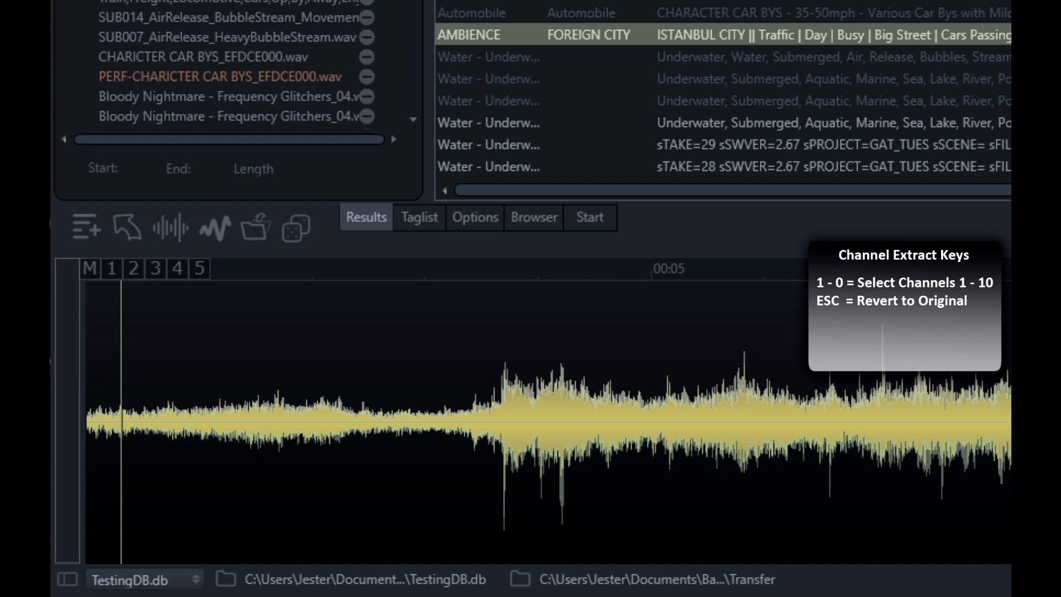
mouse_move(144, 304)
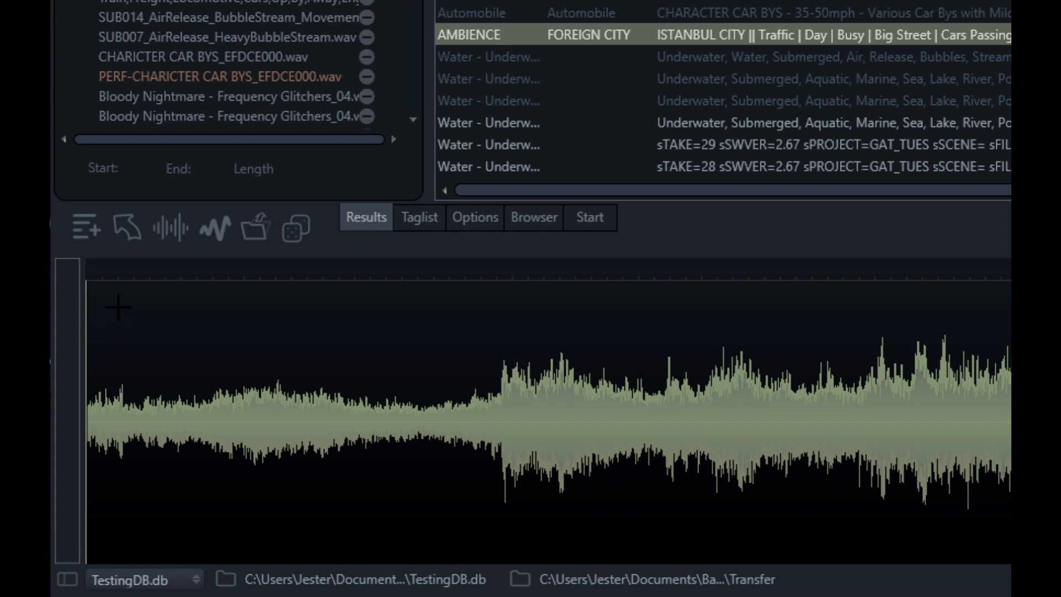
mouse_move(90, 420)
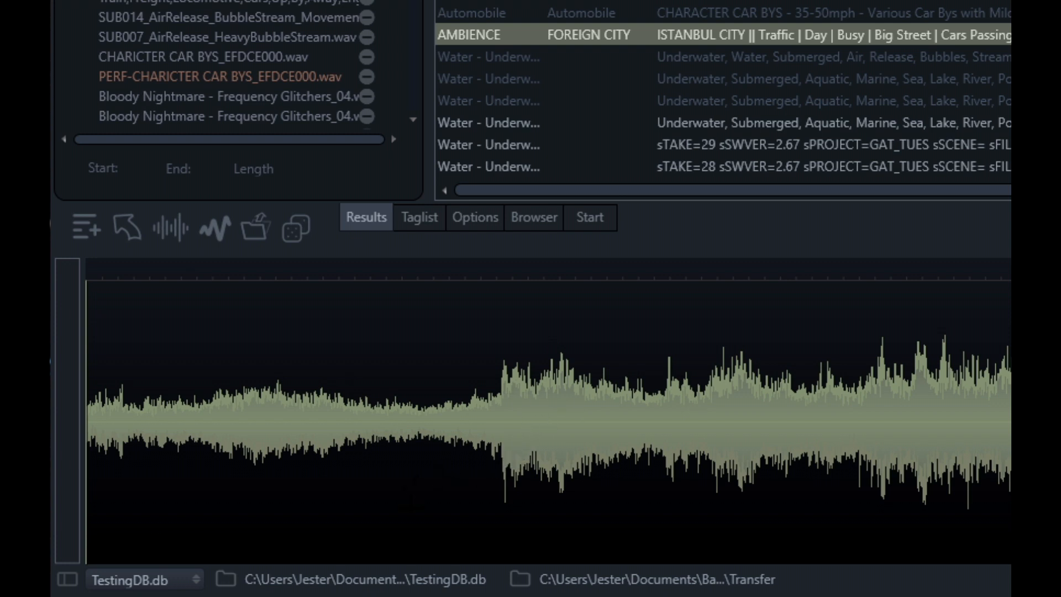
mouse_move(520, 462)
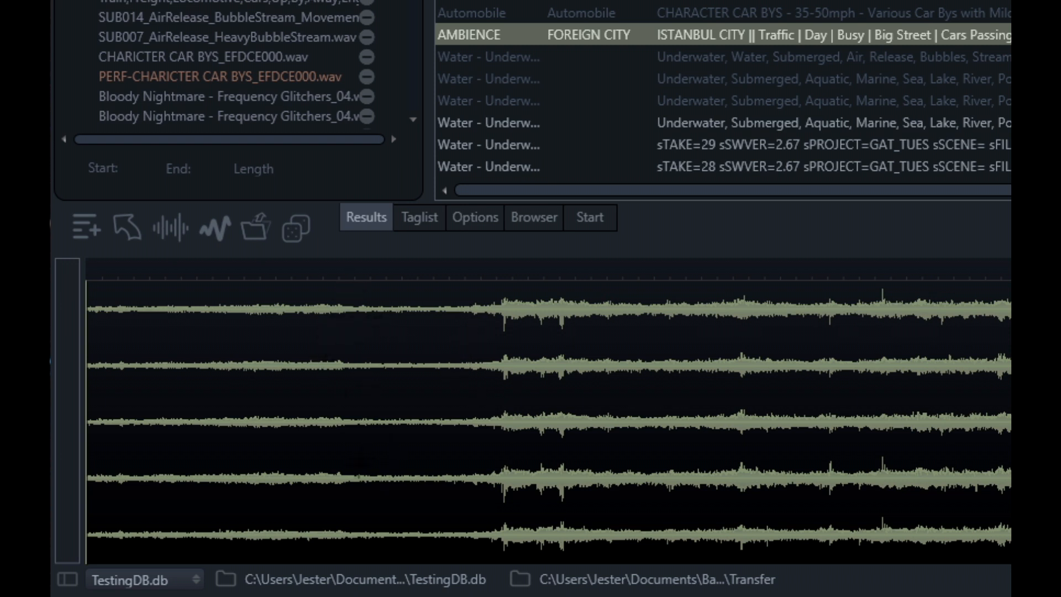
mouse_move(64, 581)
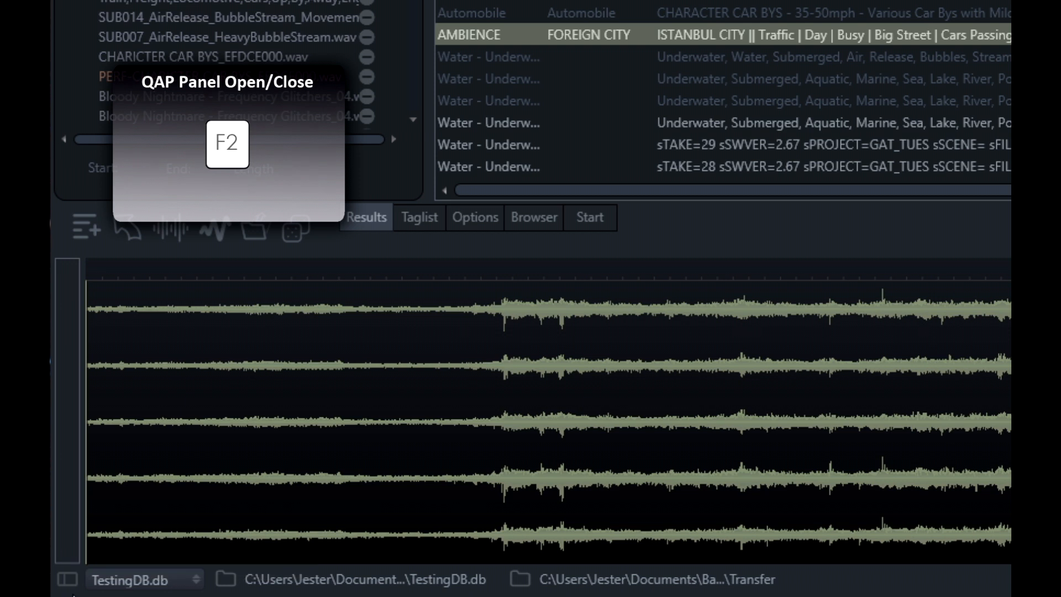
mouse_move(60, 579)
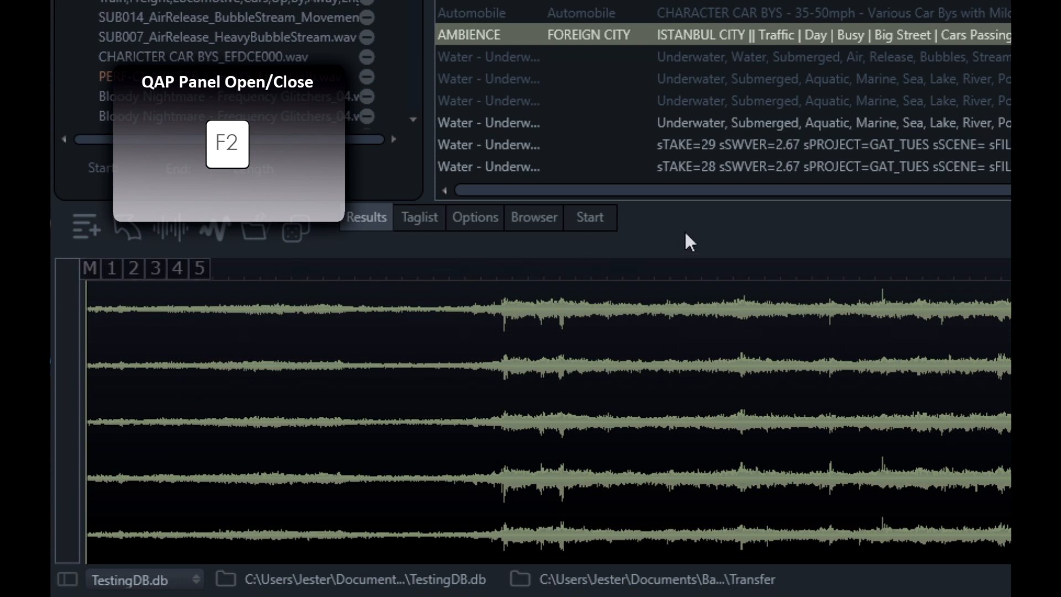
key(f2)
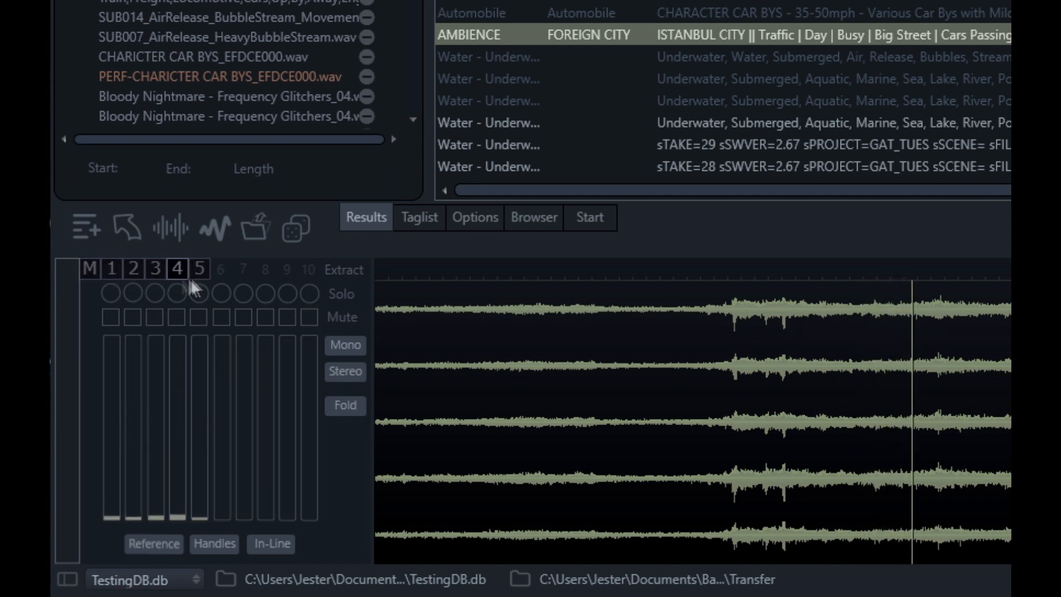
click(112, 269)
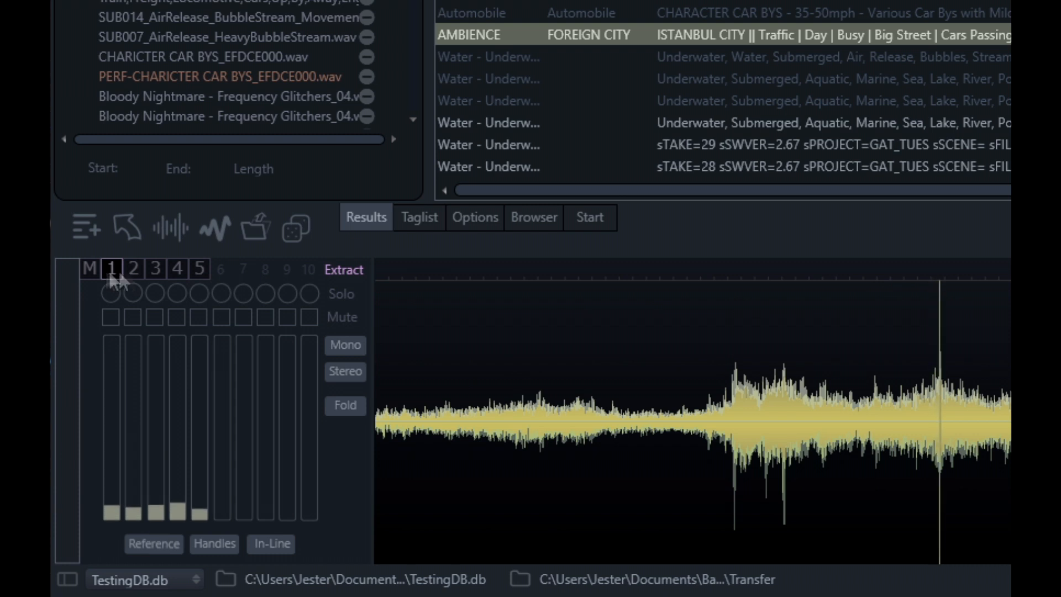
click(199, 269)
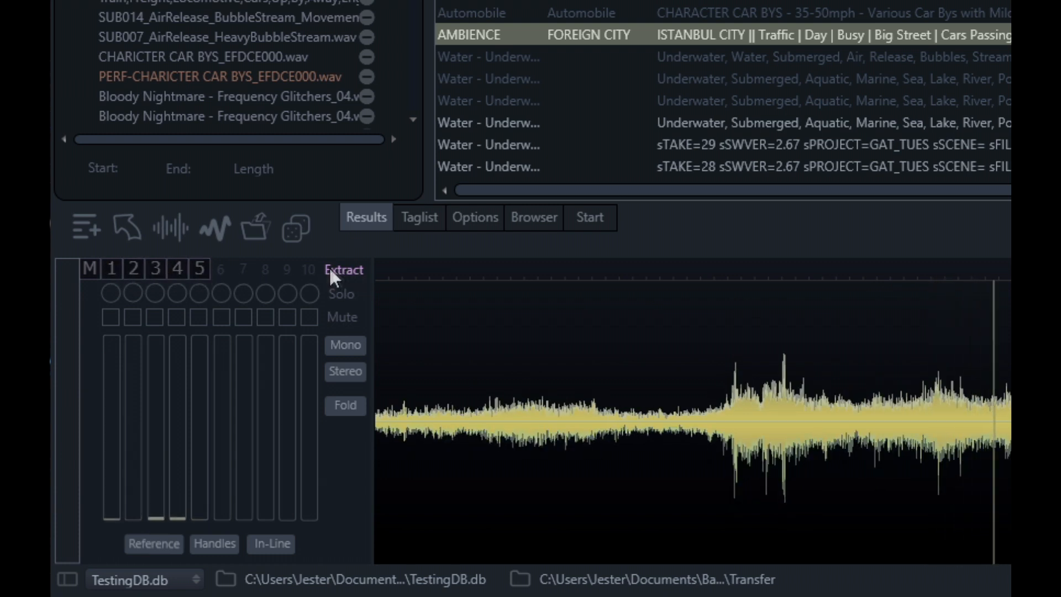
click(344, 269)
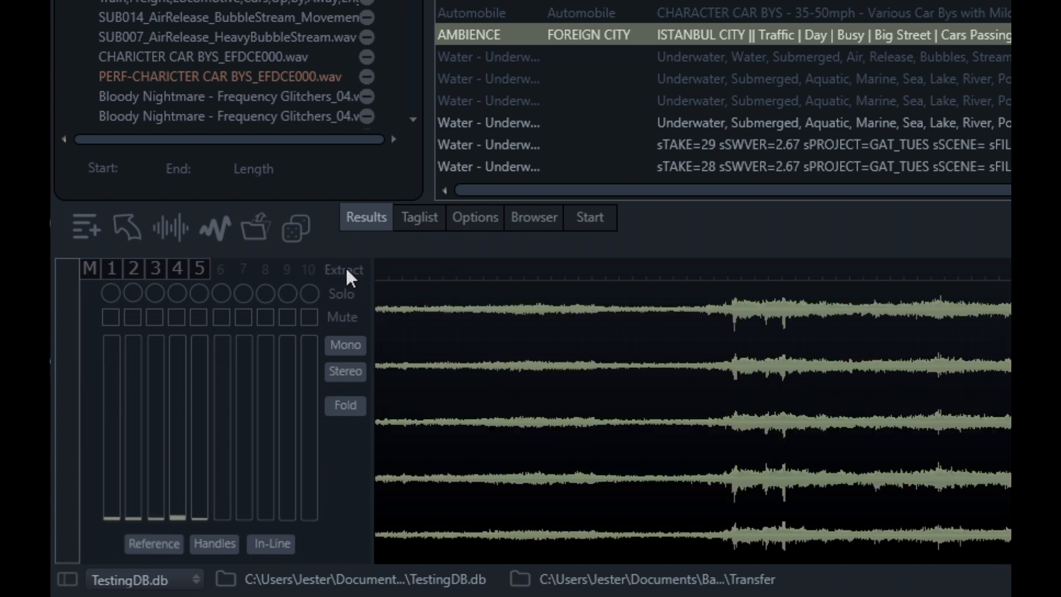
mouse_move(347, 281)
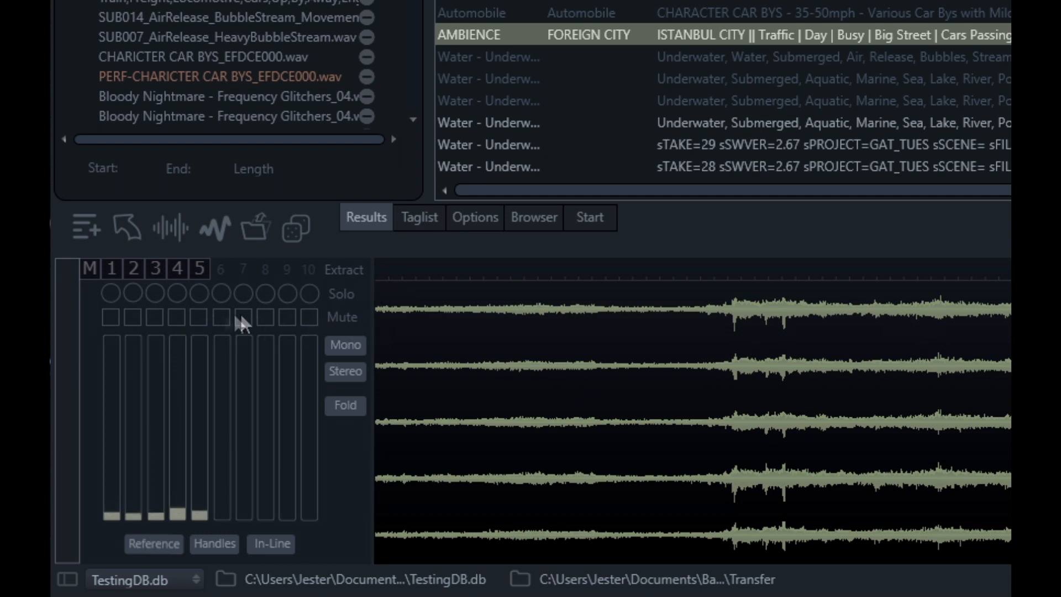
click(110, 317)
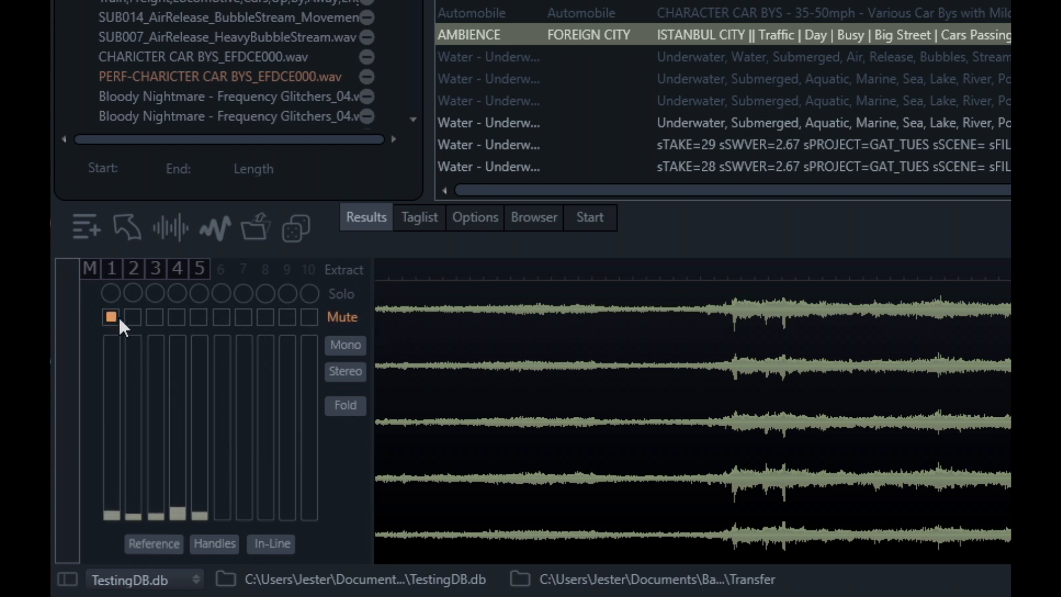
click(155, 317)
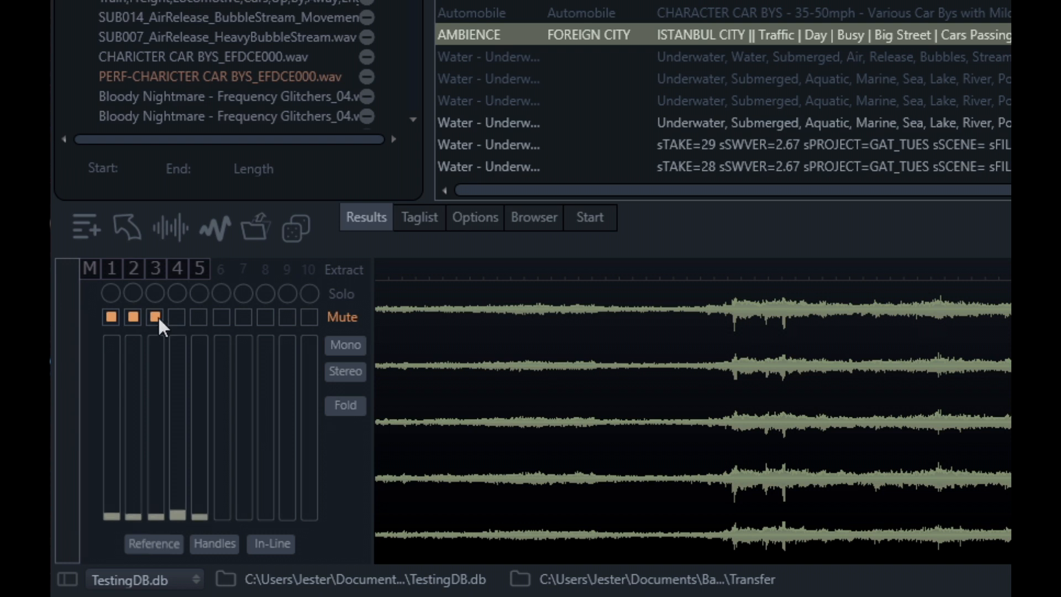
click(156, 316)
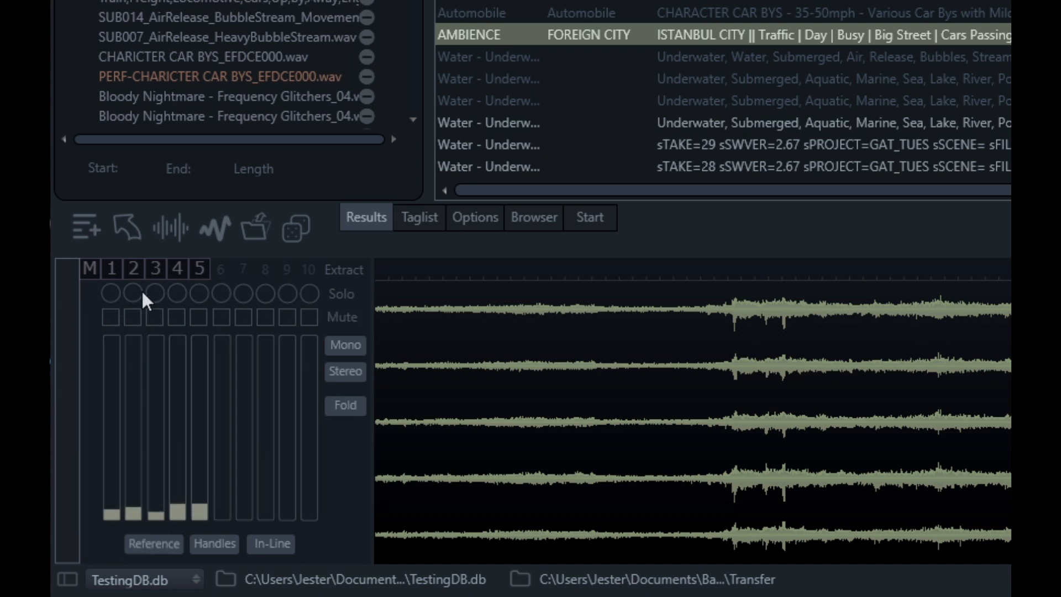
click(133, 293)
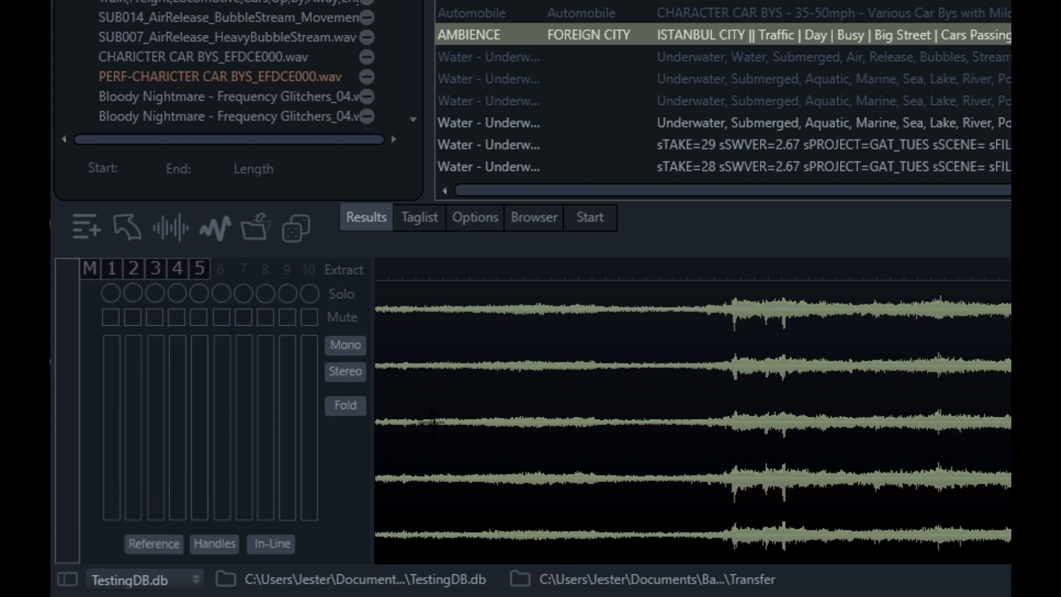
mouse_move(346, 371)
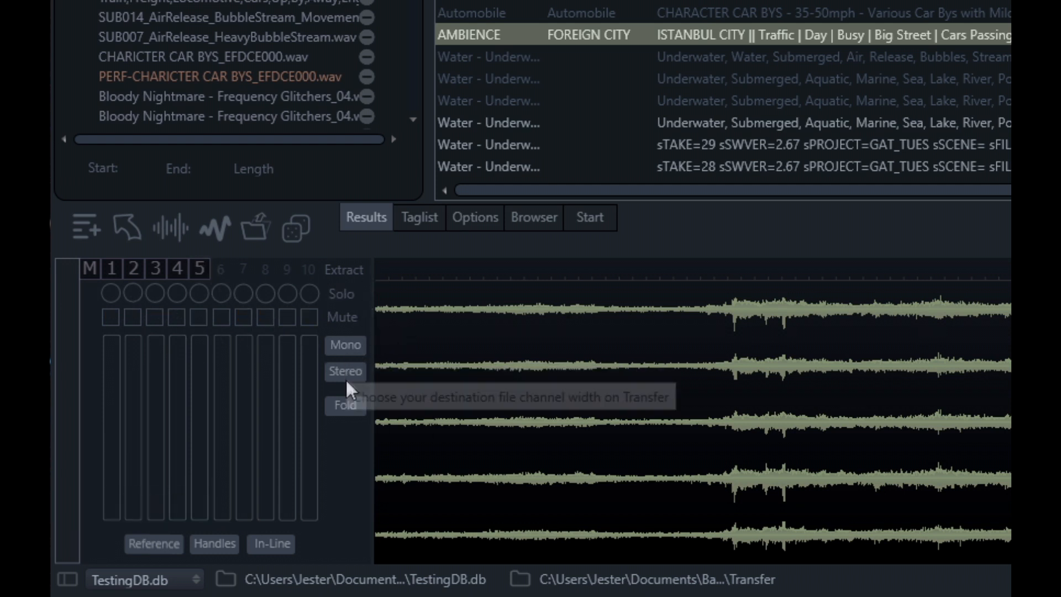
mouse_move(352, 345)
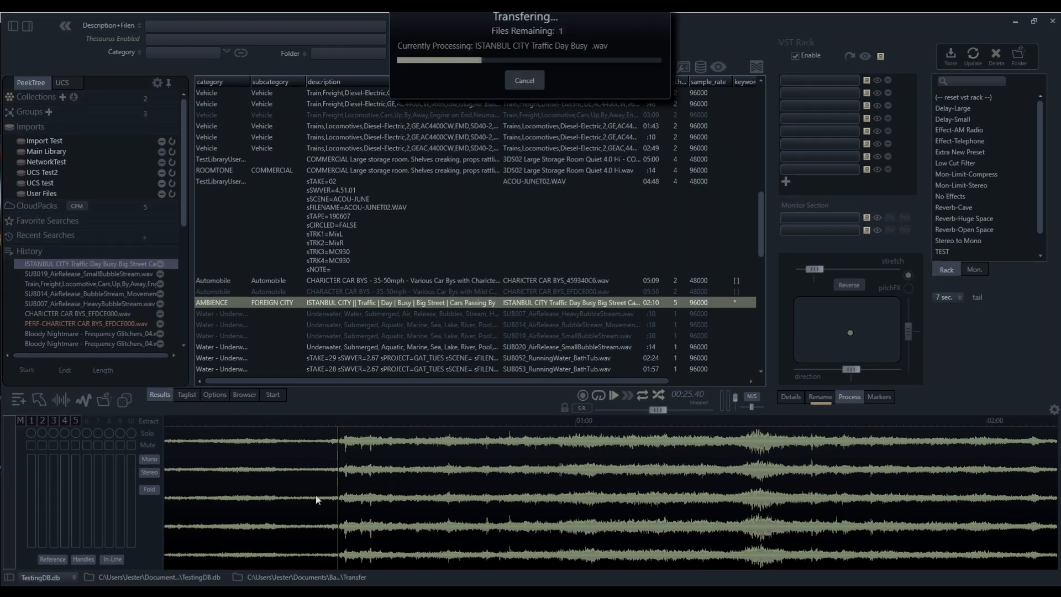
mouse_move(500, 55)
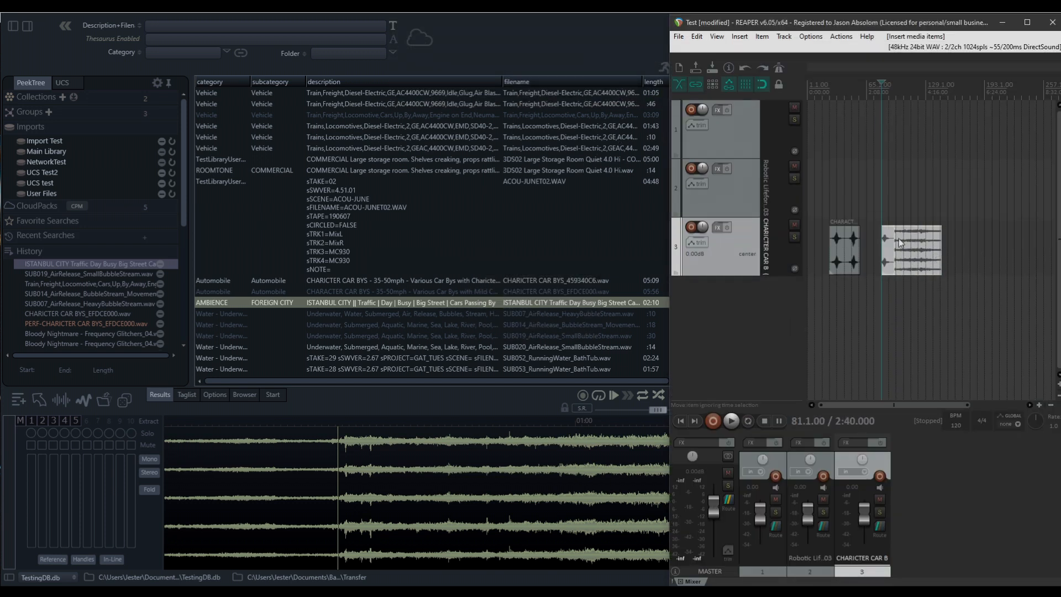
Spot the five-channel ISTANBUL CITY ambience onto REAPER track 3.
click(912, 250)
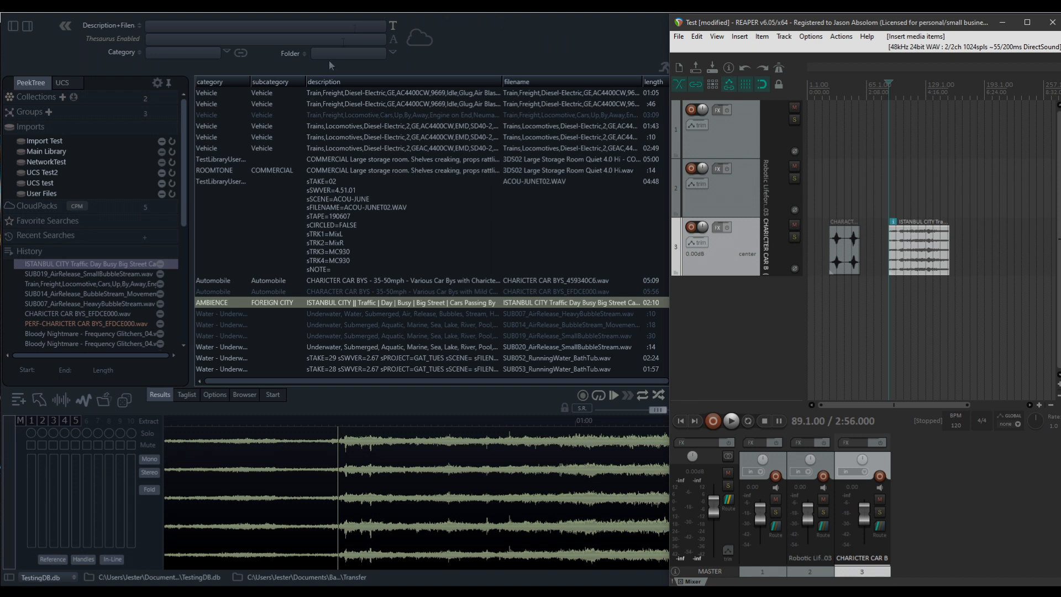
mouse_move(344, 205)
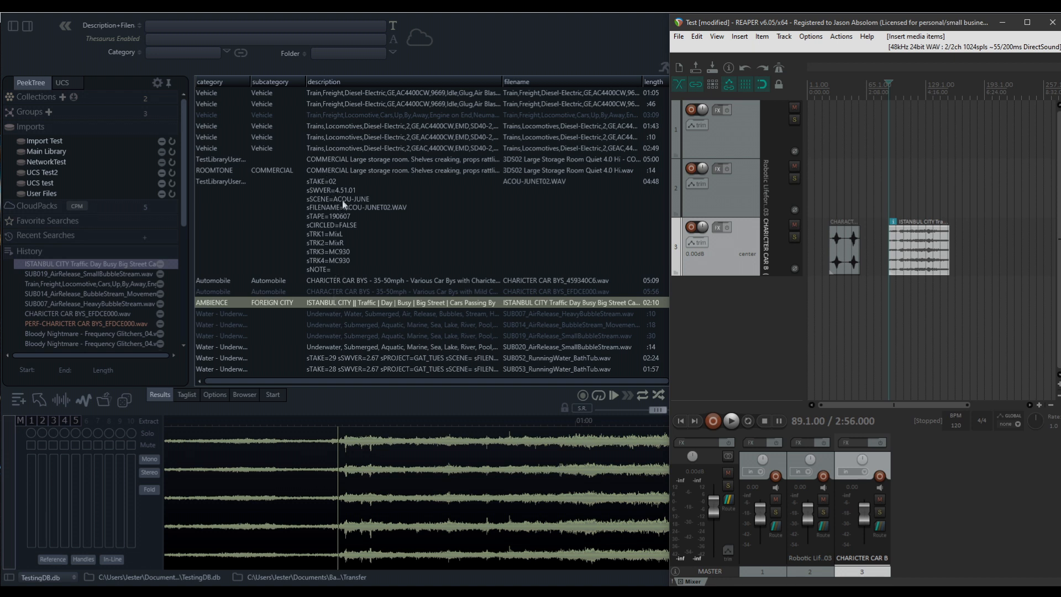
mouse_move(275, 310)
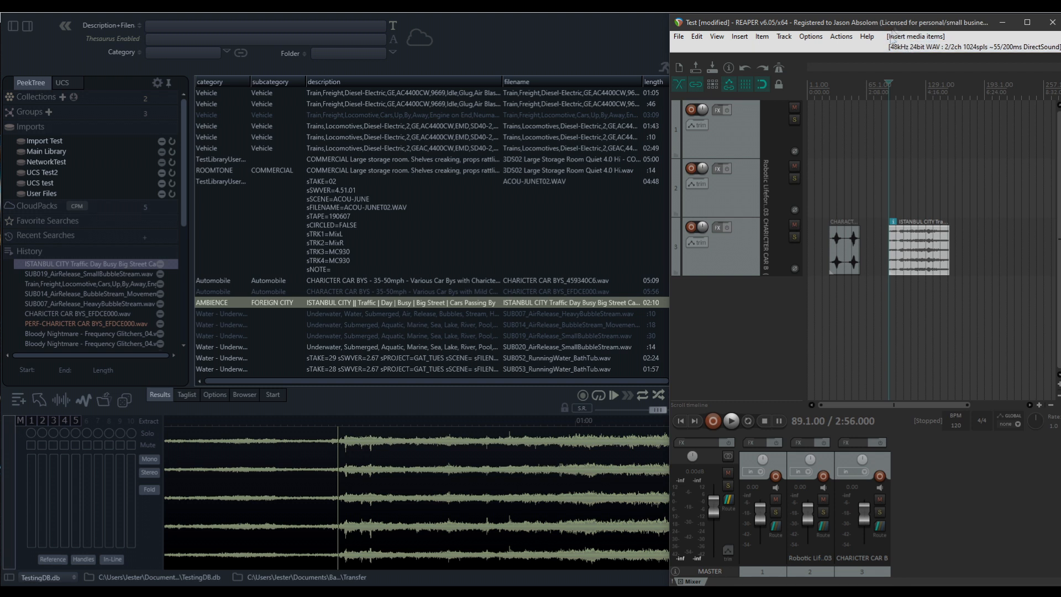
mouse_move(718, 312)
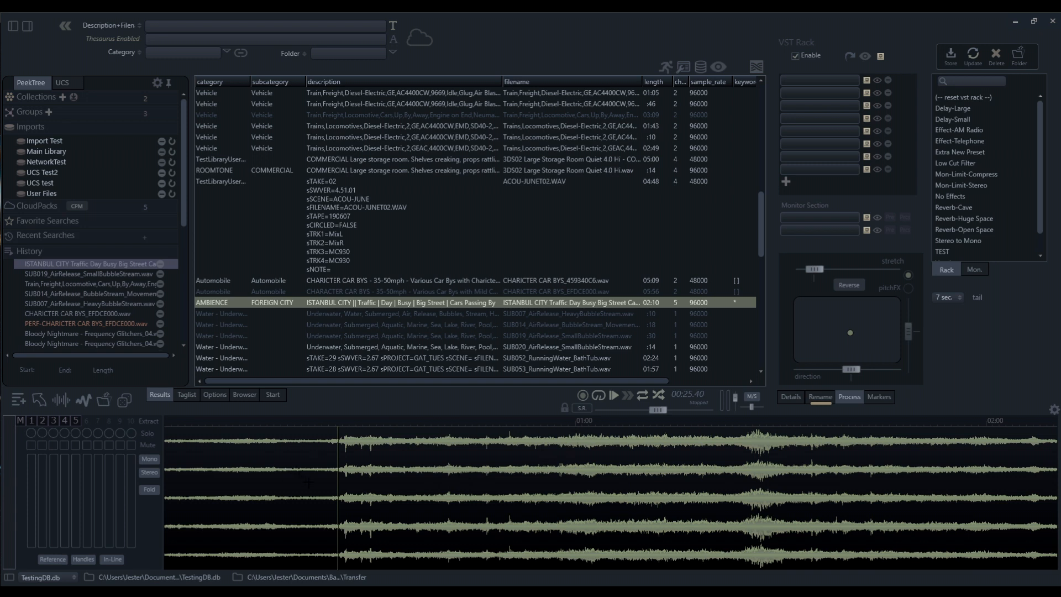
mouse_move(186, 398)
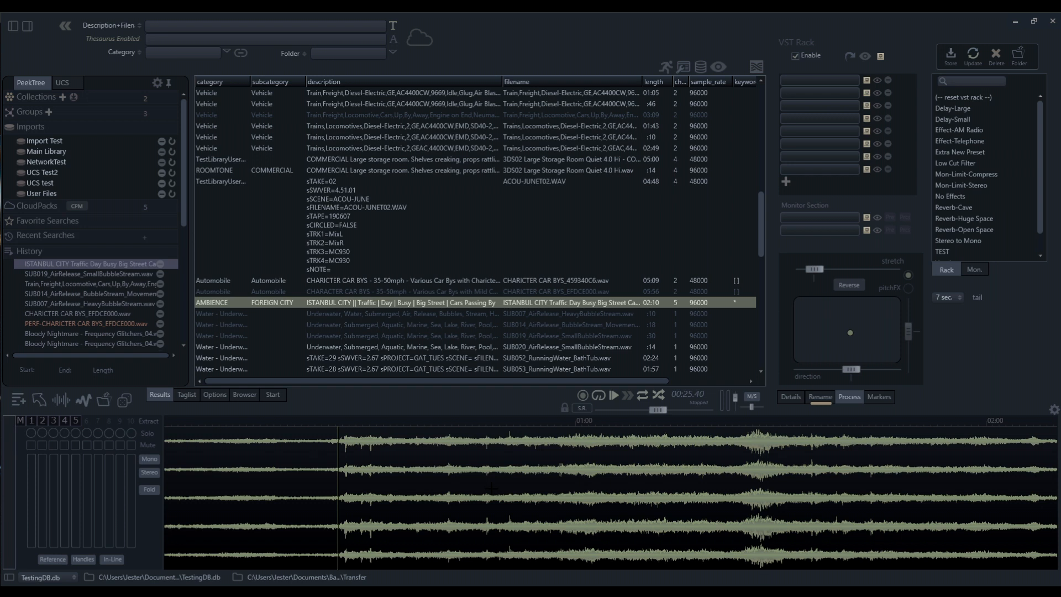
mouse_move(217, 403)
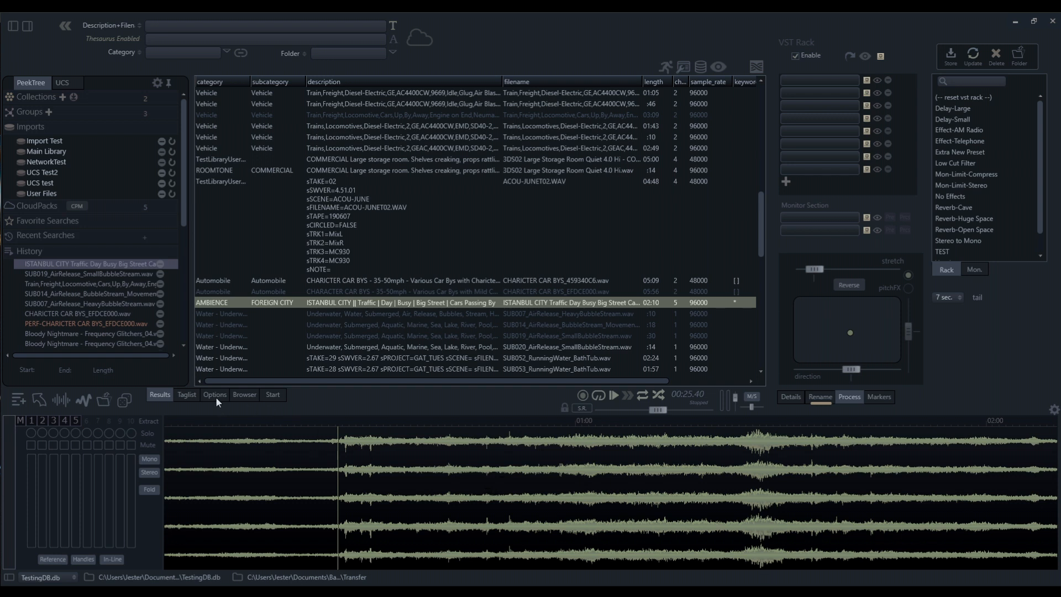
Keep Transfer Quality at 6 (Ludacris Quality) in BaseHead Options.
click(215, 394)
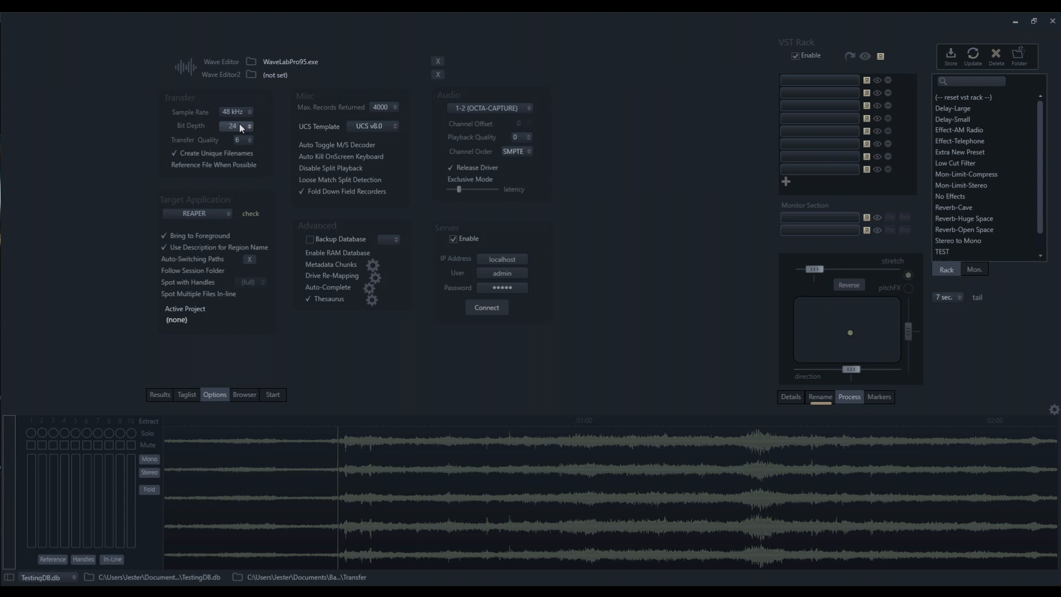
click(237, 140)
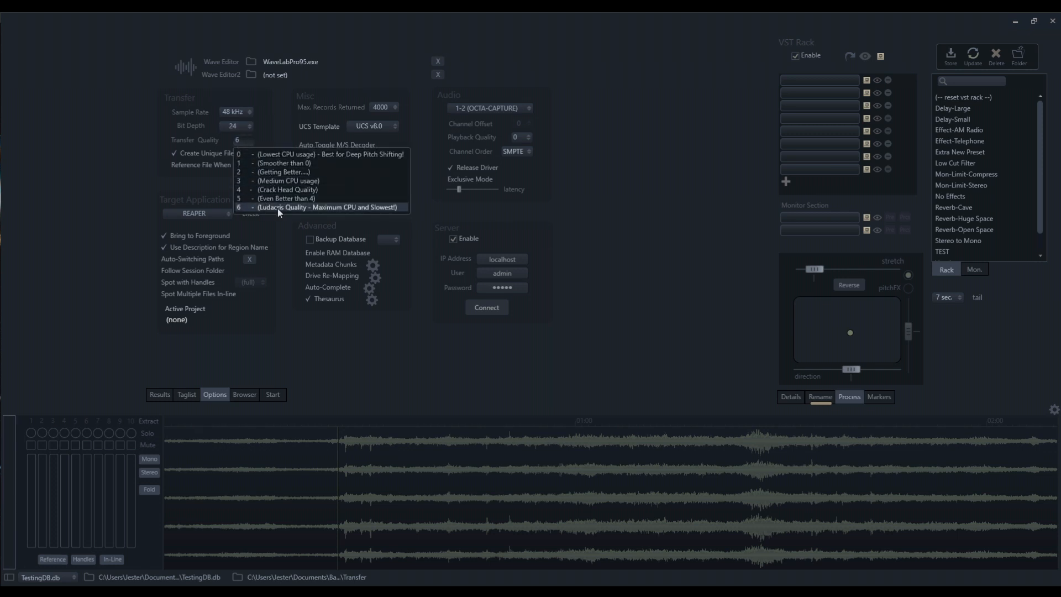
click(160, 395)
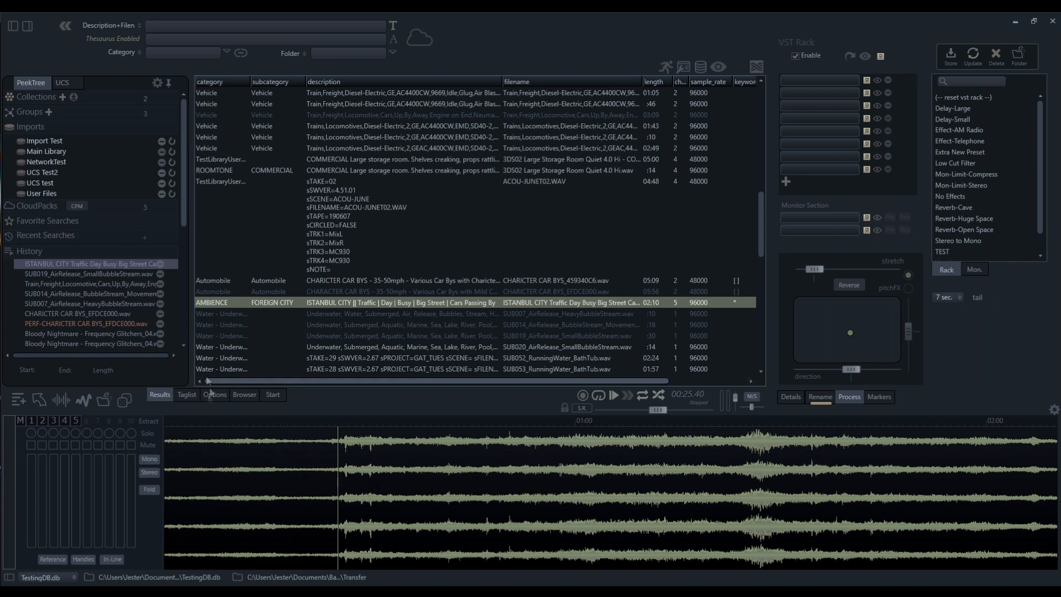
click(214, 395)
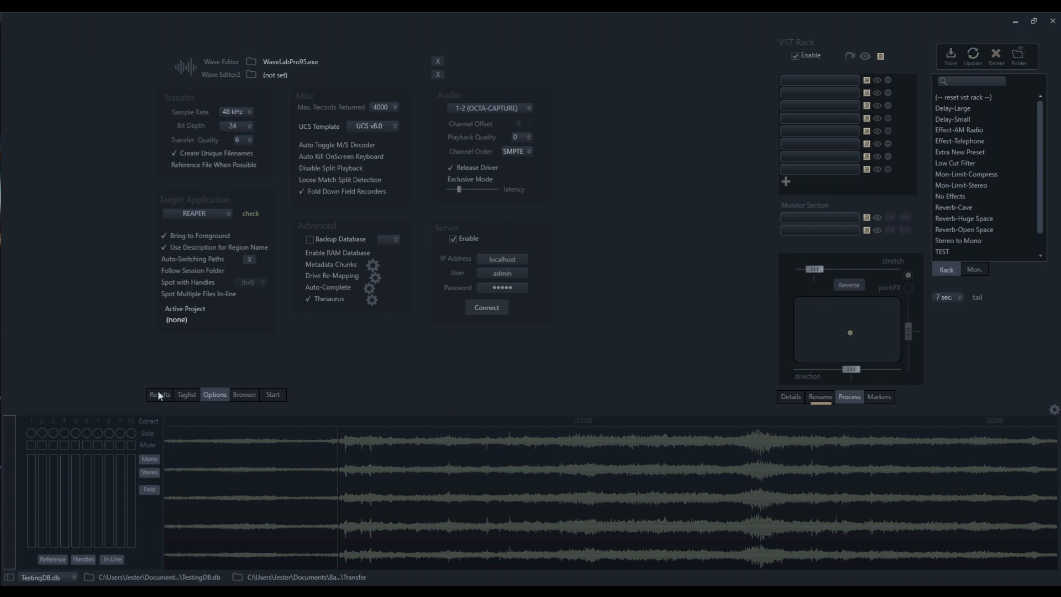
Return to the Results tab showing the Istanbul city ambience waveform.
click(159, 395)
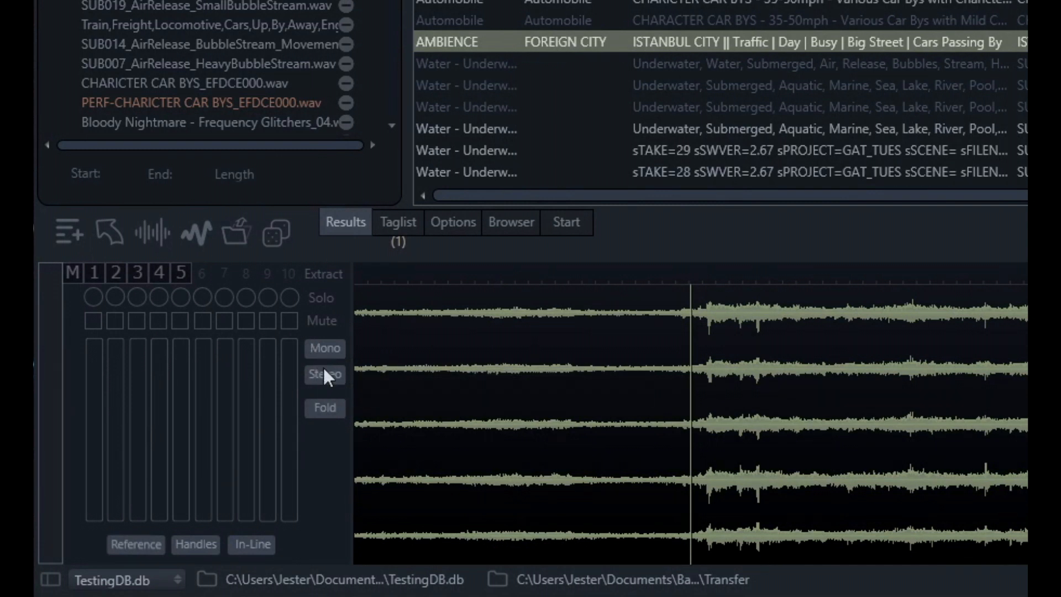
mouse_move(325, 349)
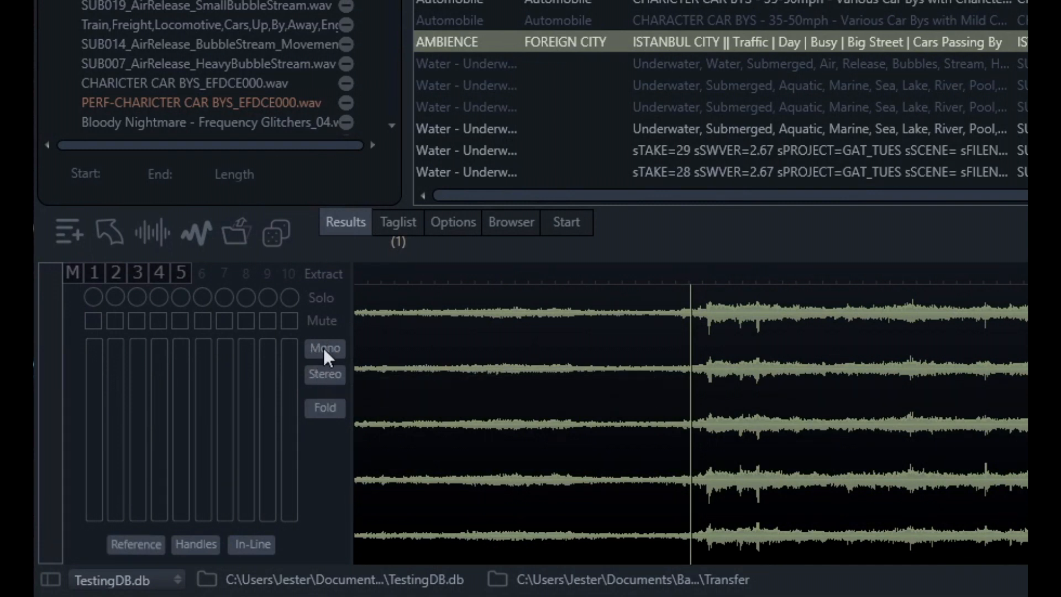
mouse_move(325, 349)
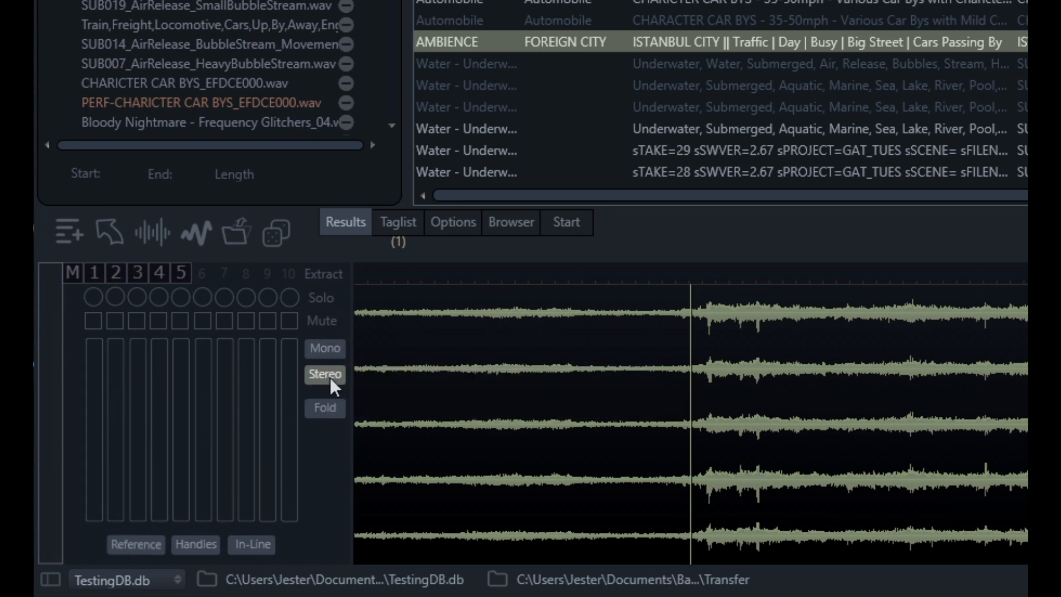
click(325, 374)
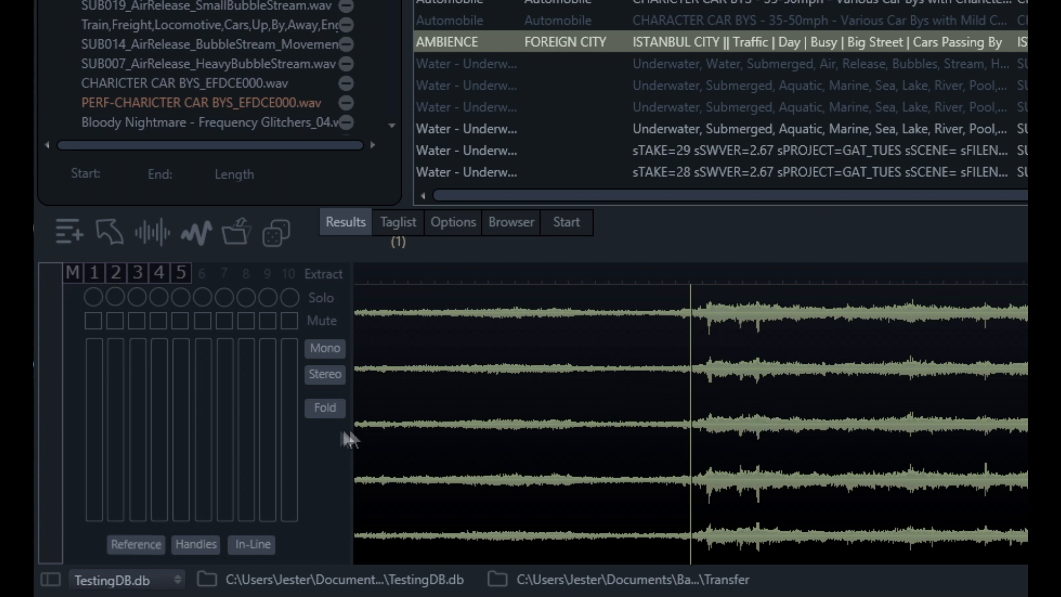
mouse_move(324, 407)
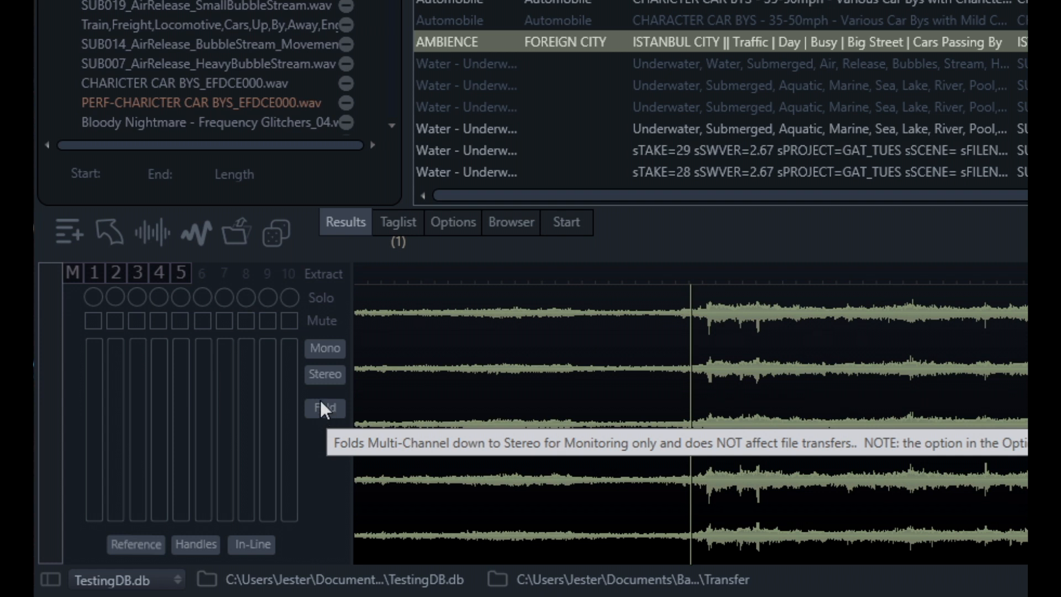
mouse_move(319, 416)
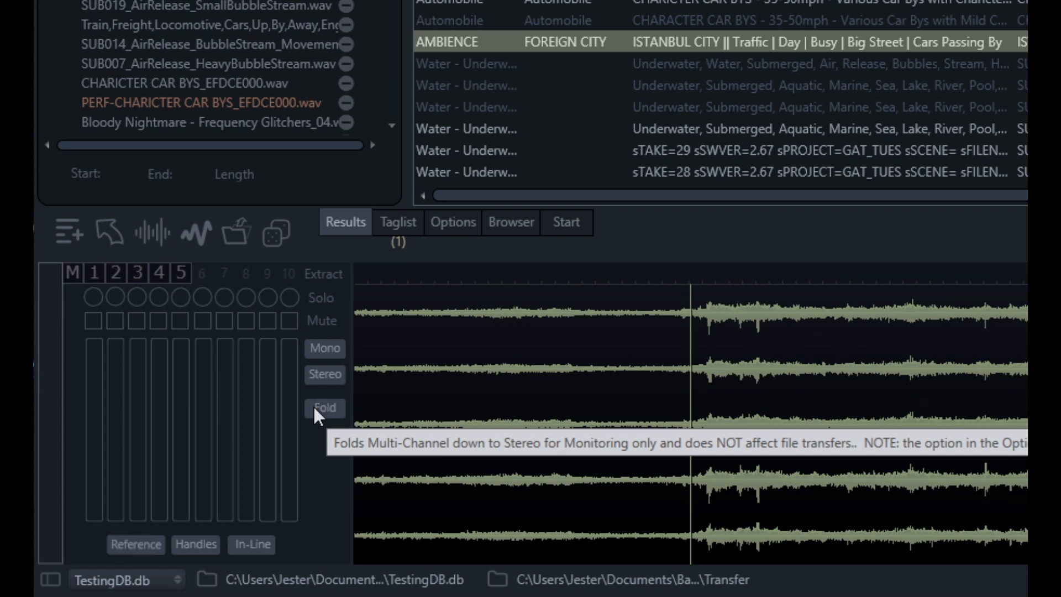
mouse_move(319, 464)
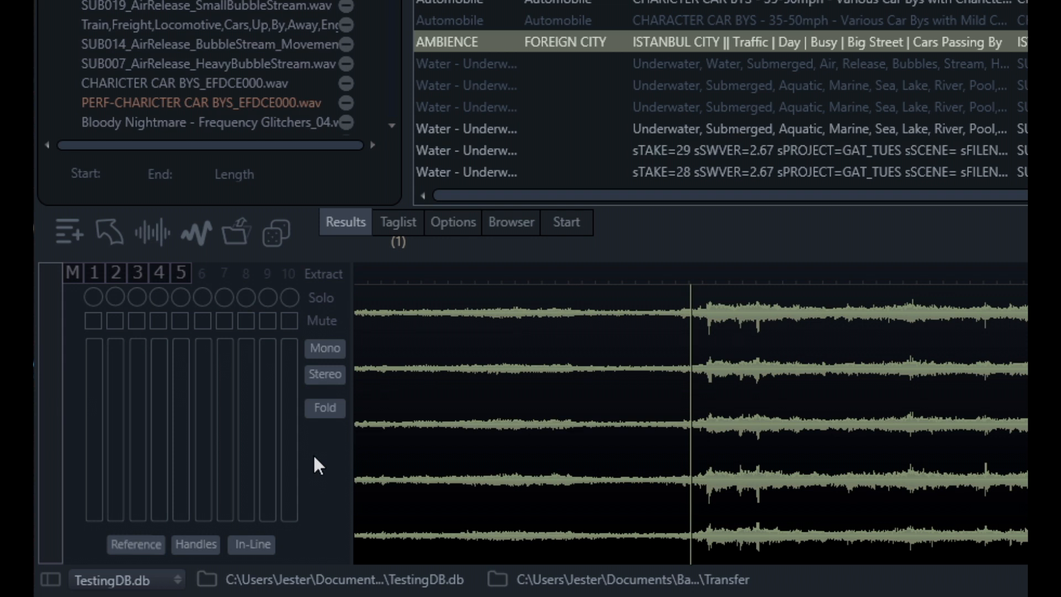
mouse_move(326, 433)
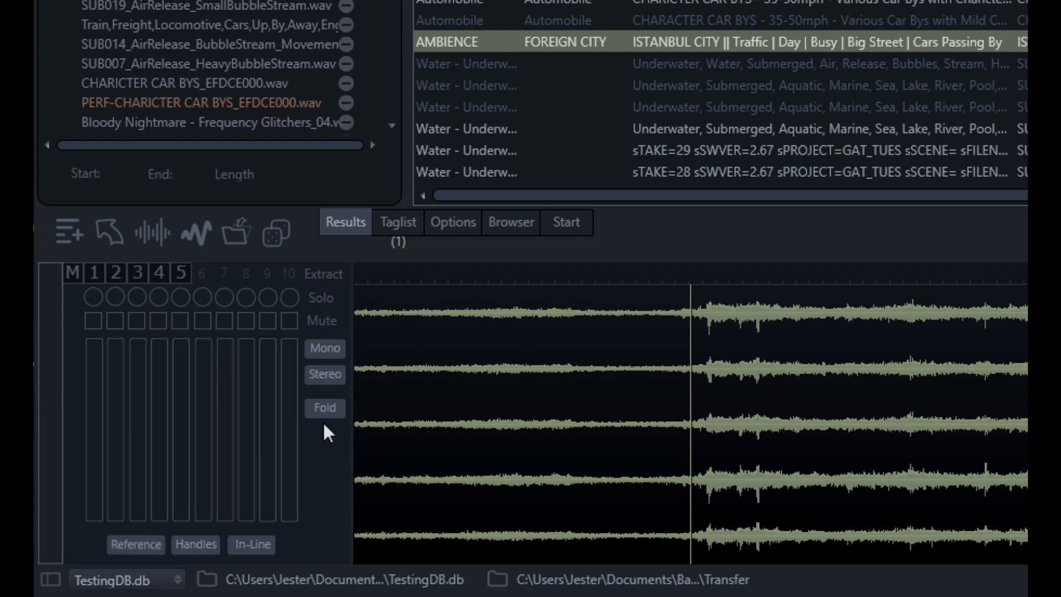
click(324, 408)
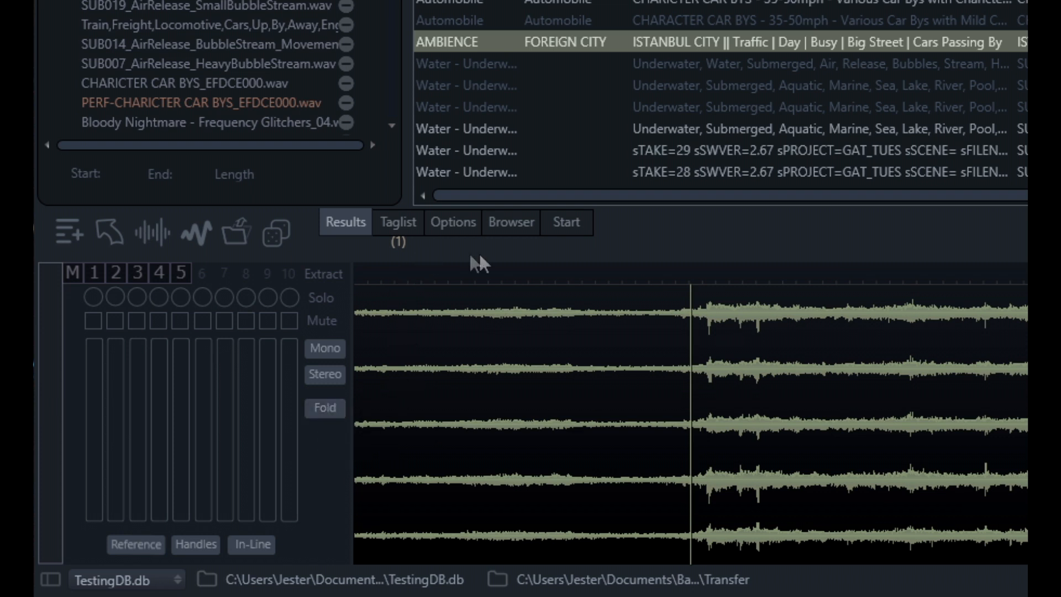
Open the Options page to review Fold Down Field Recorders and Loose Match Split Detection.
click(452, 222)
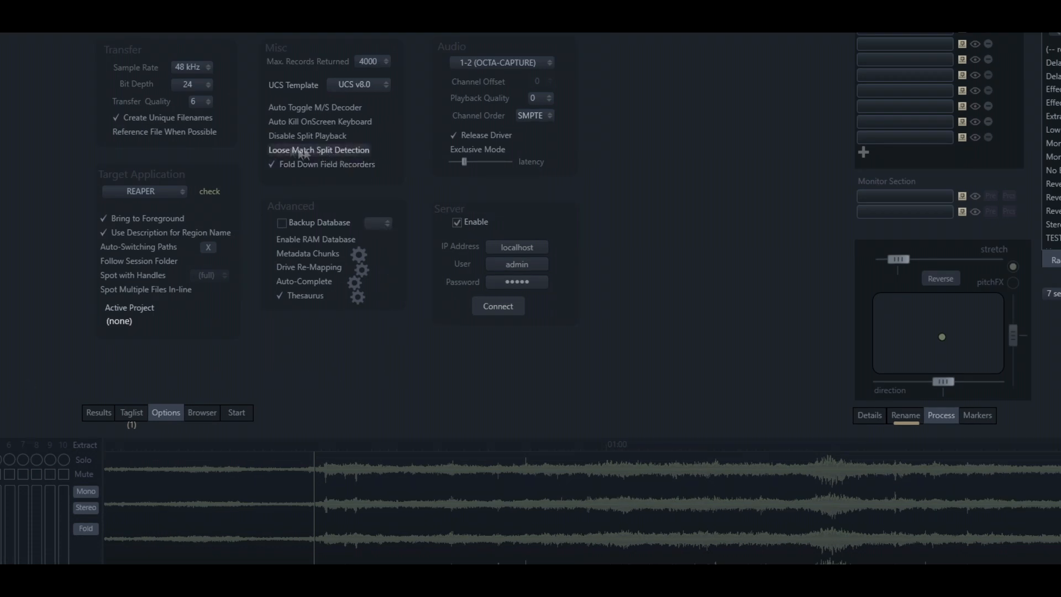
mouse_move(328, 163)
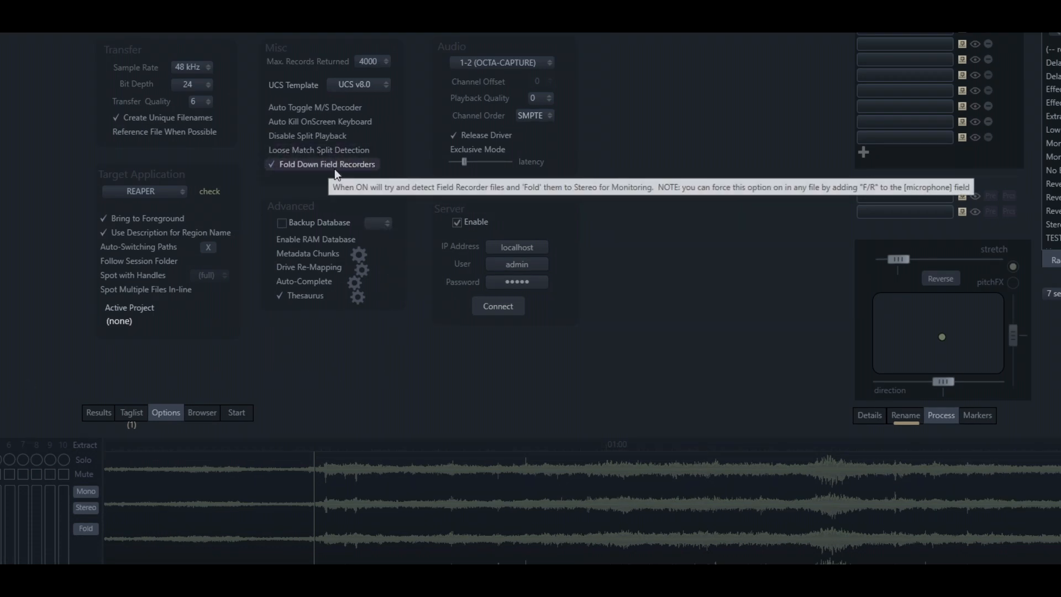
mouse_move(362, 168)
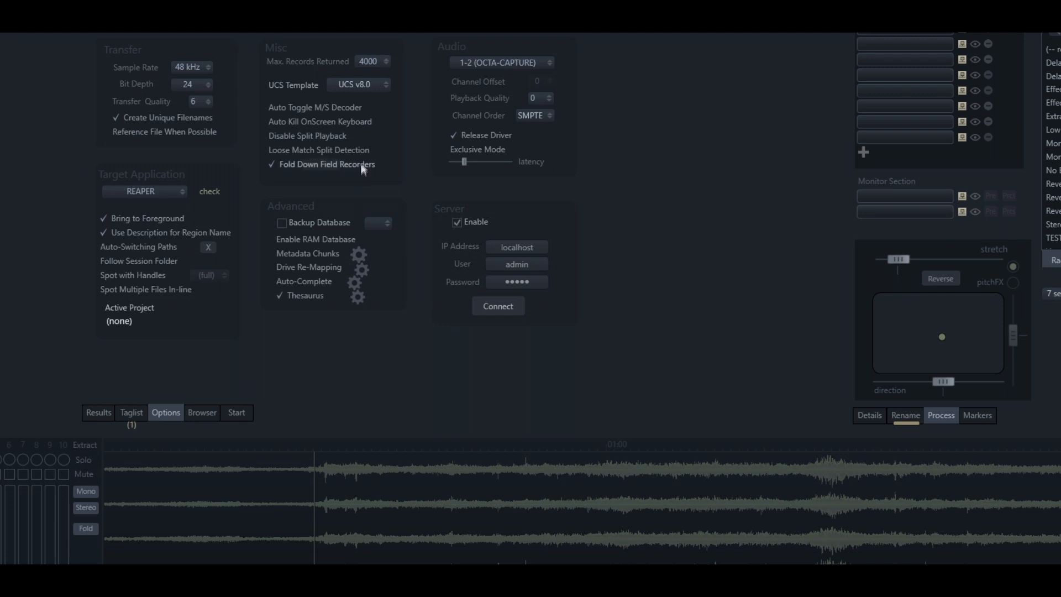
mouse_move(327, 164)
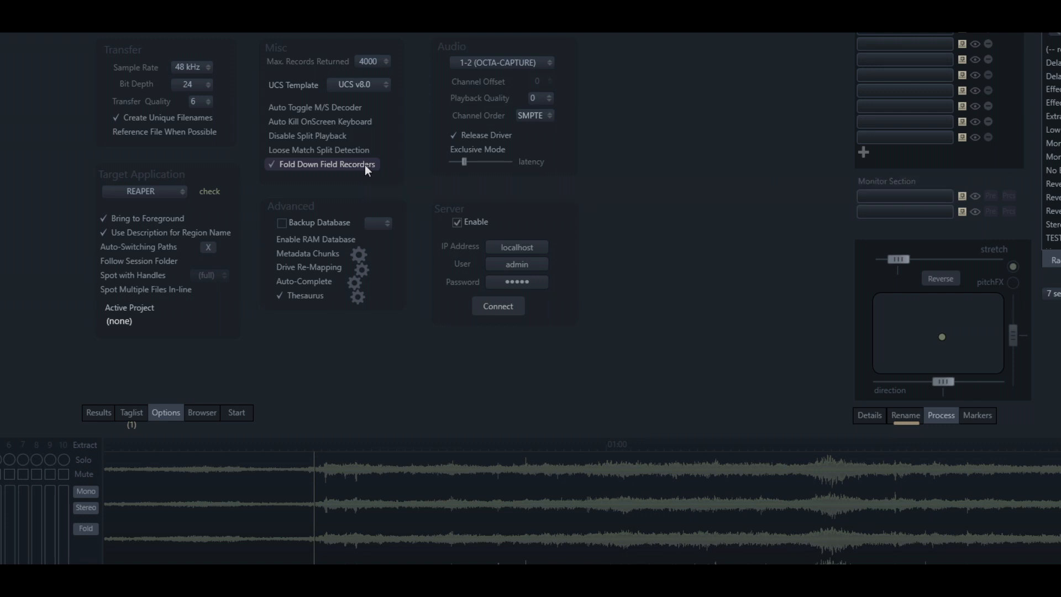
mouse_move(327, 164)
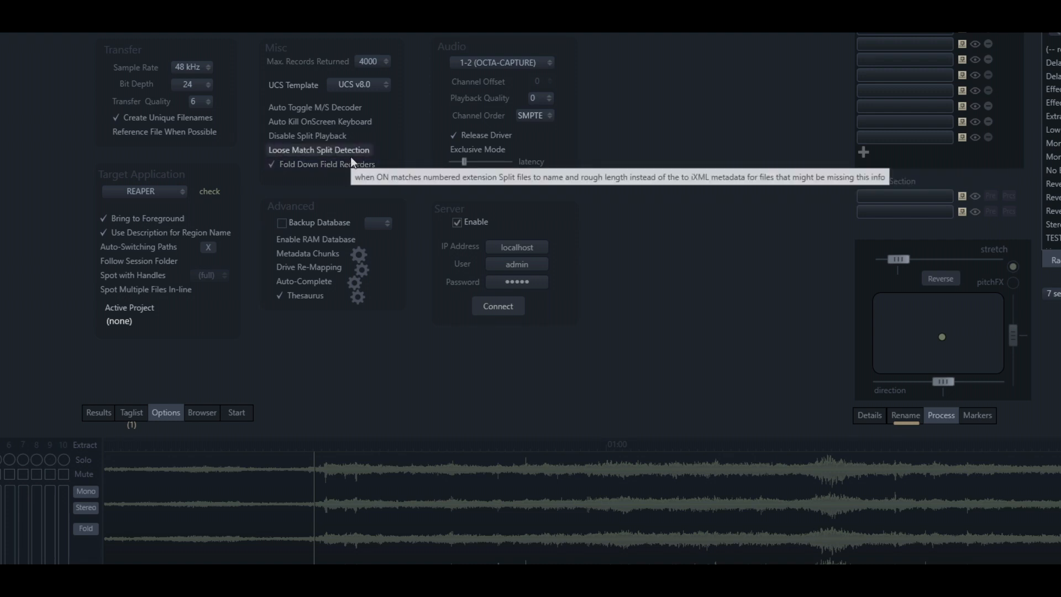
mouse_move(328, 163)
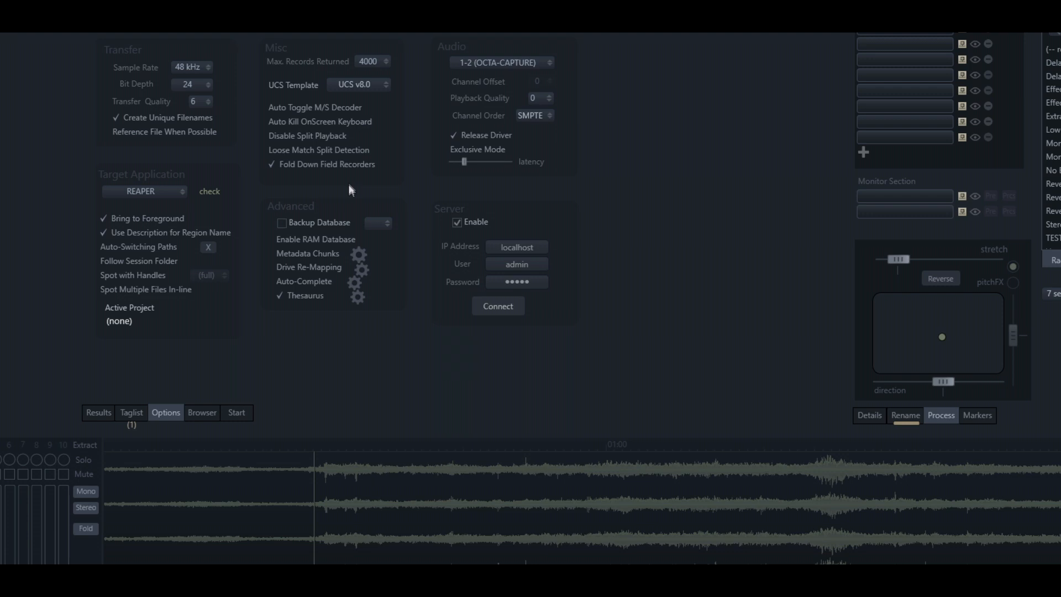
mouse_move(352, 191)
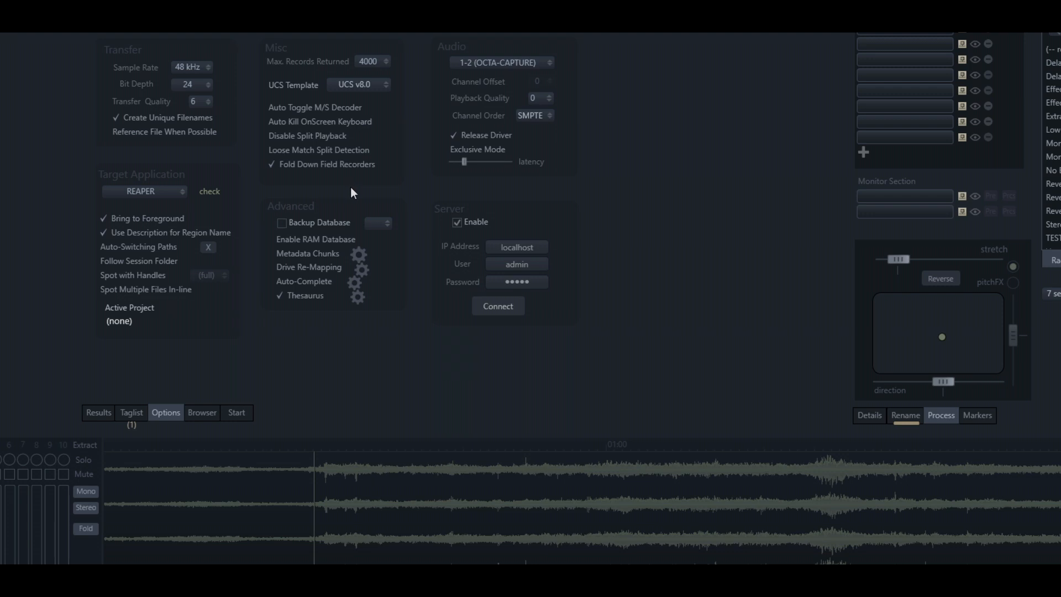